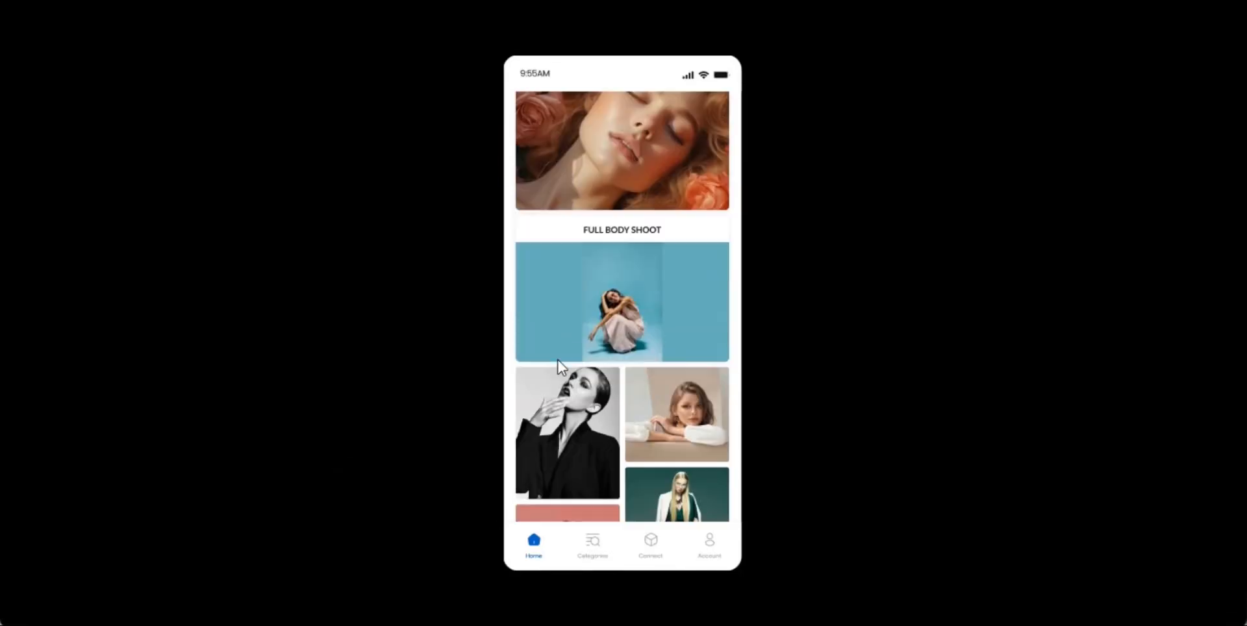
- Place the status bar in frame 5 at X0 Y0 and align Component 292 to its bottom edge
{"action": "scroll", "scroll_direction": "down", "scroll_amount": 3}
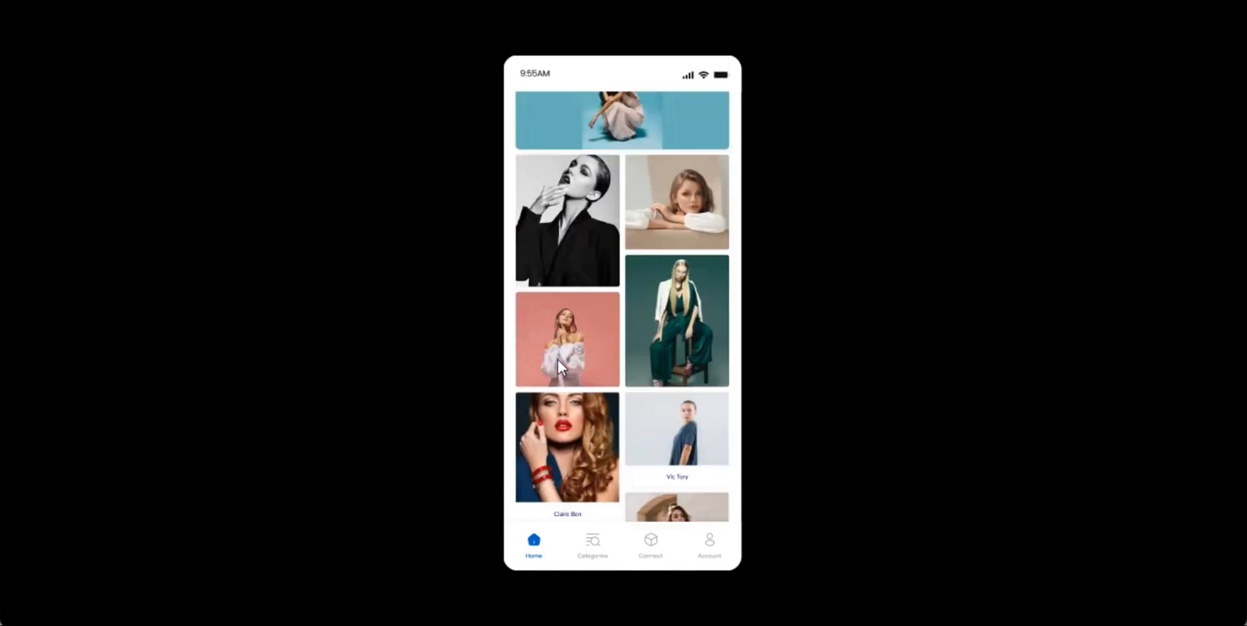
{"action": "scroll", "scroll_direction": "down", "scroll_amount": 3}
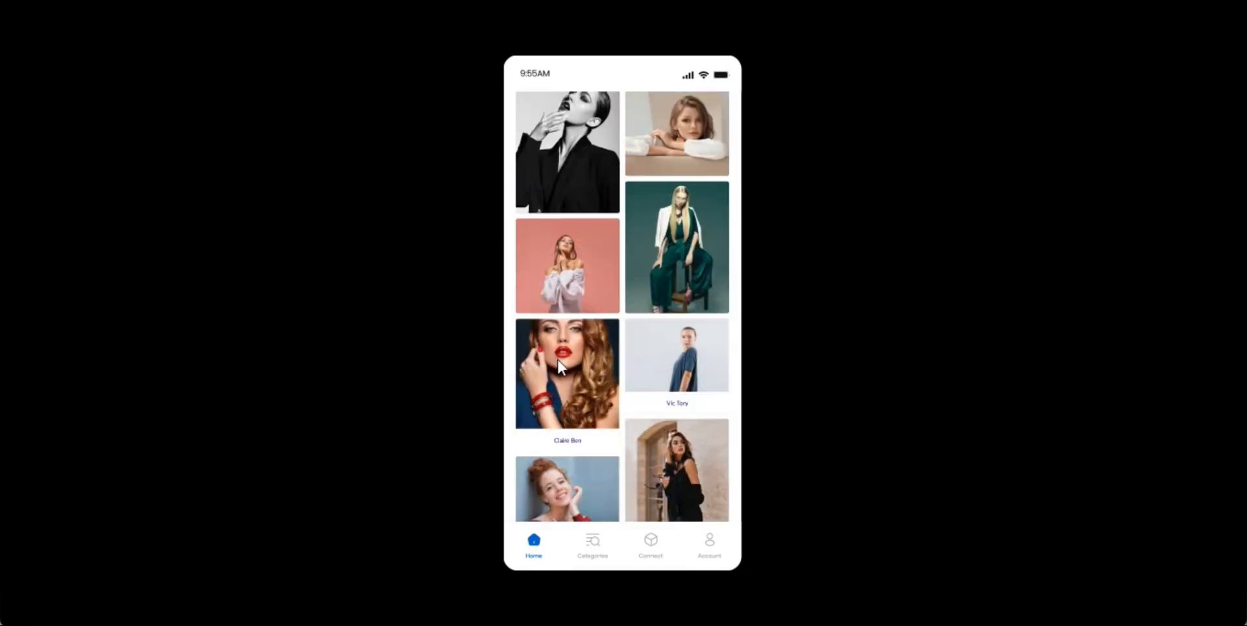
{"action": "left_click", "coordinate": [567, 372]}
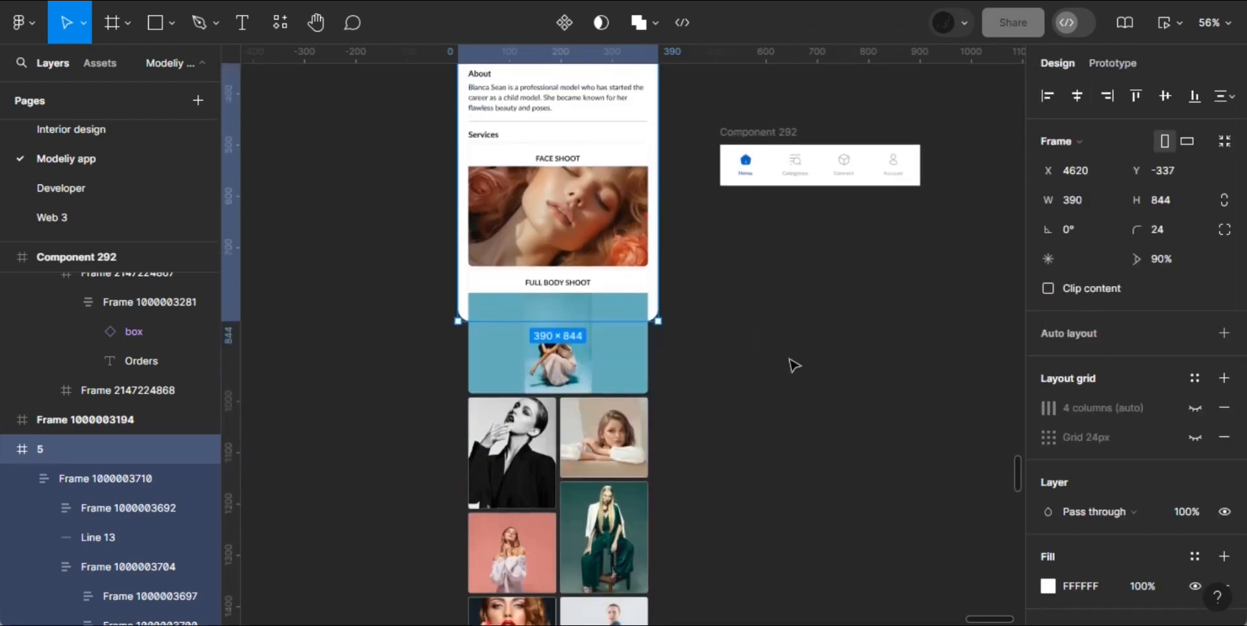
{"action": "scroll", "scroll_direction": "down", "scroll_amount": 3}
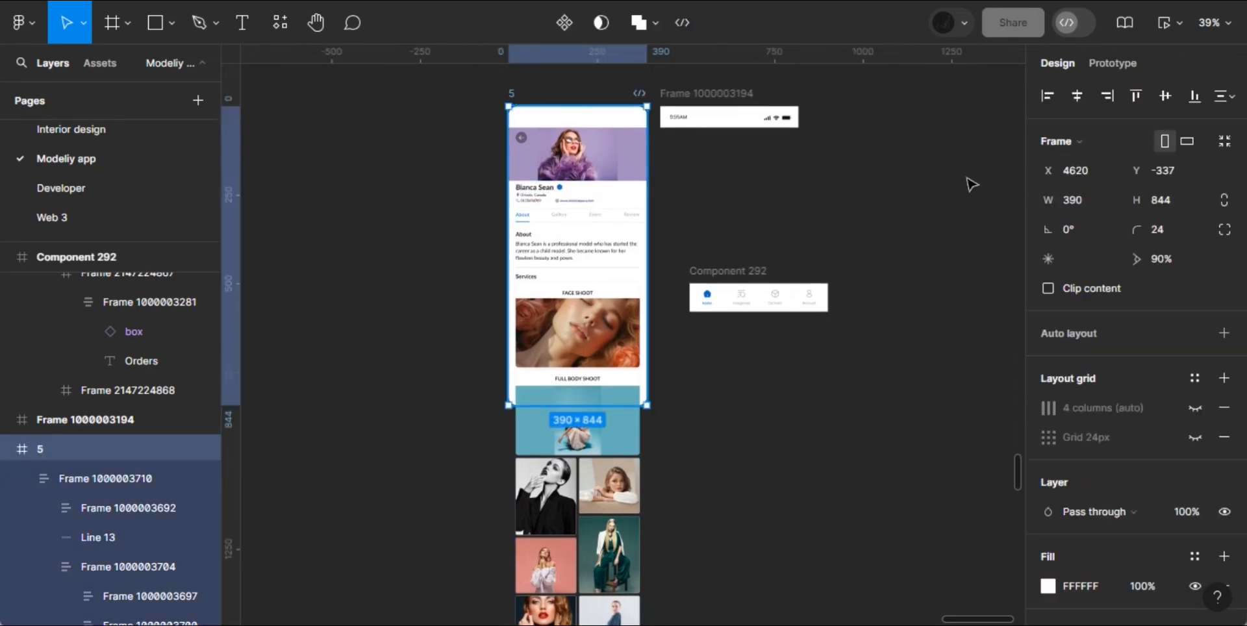
{"action": "scroll", "scroll_direction": "down", "scroll_amount": 3}
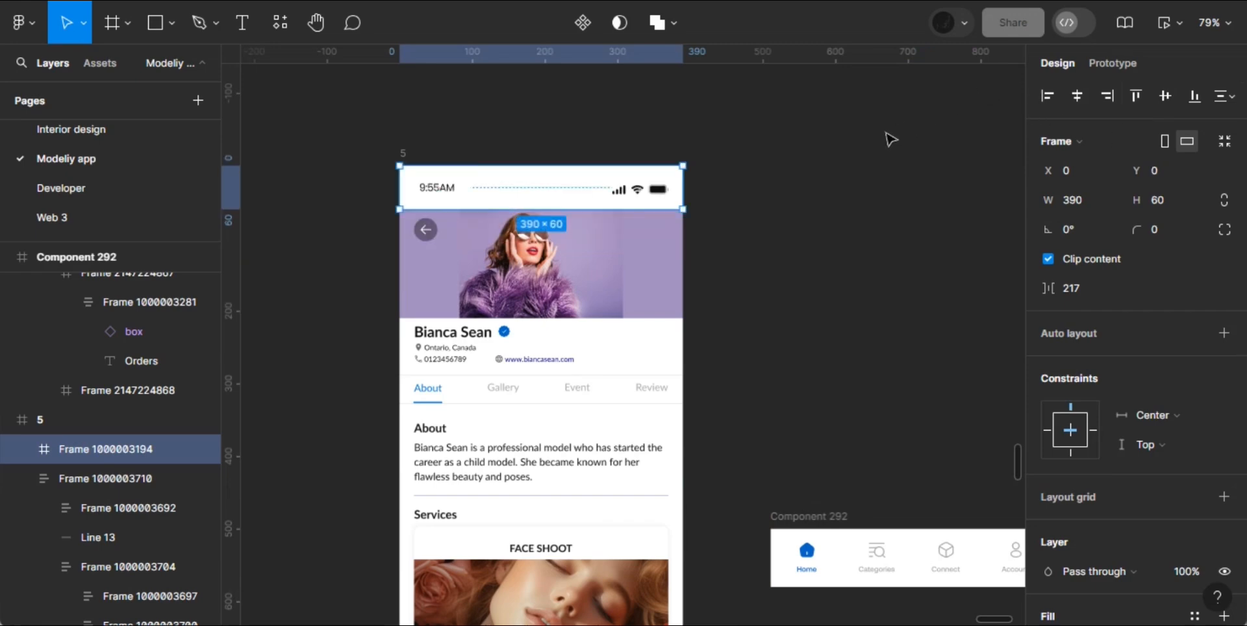
{"action": "scroll", "scroll_direction": "down", "scroll_amount": 3}
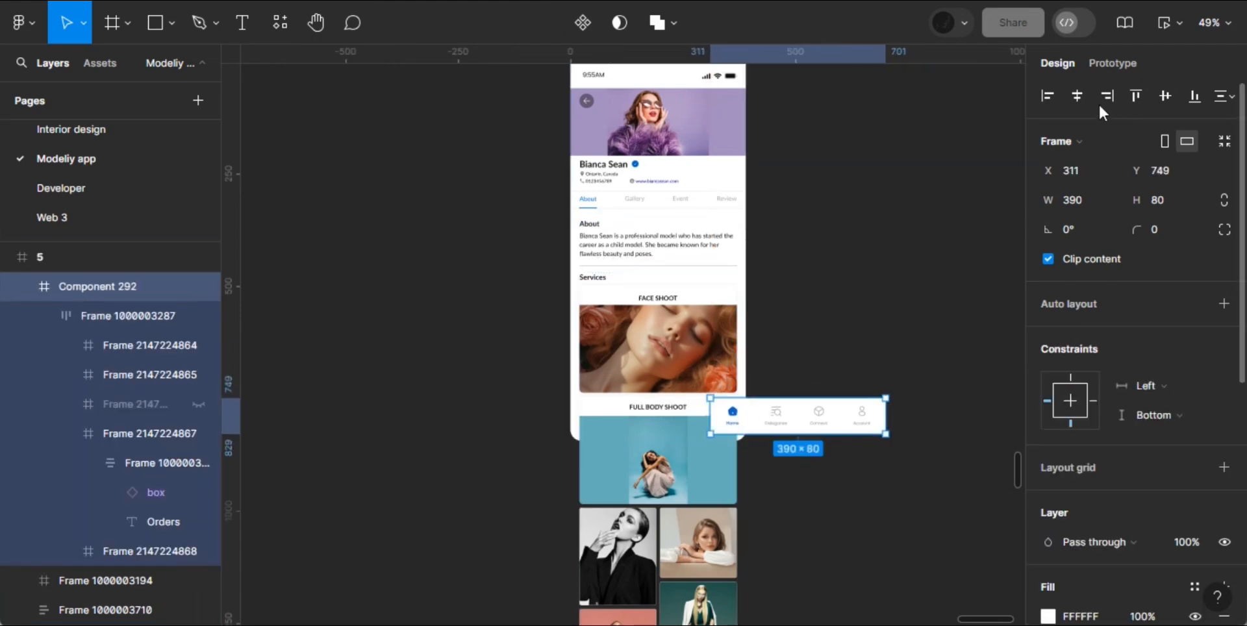
{"action": "left_click", "coordinate": [1193, 96]}
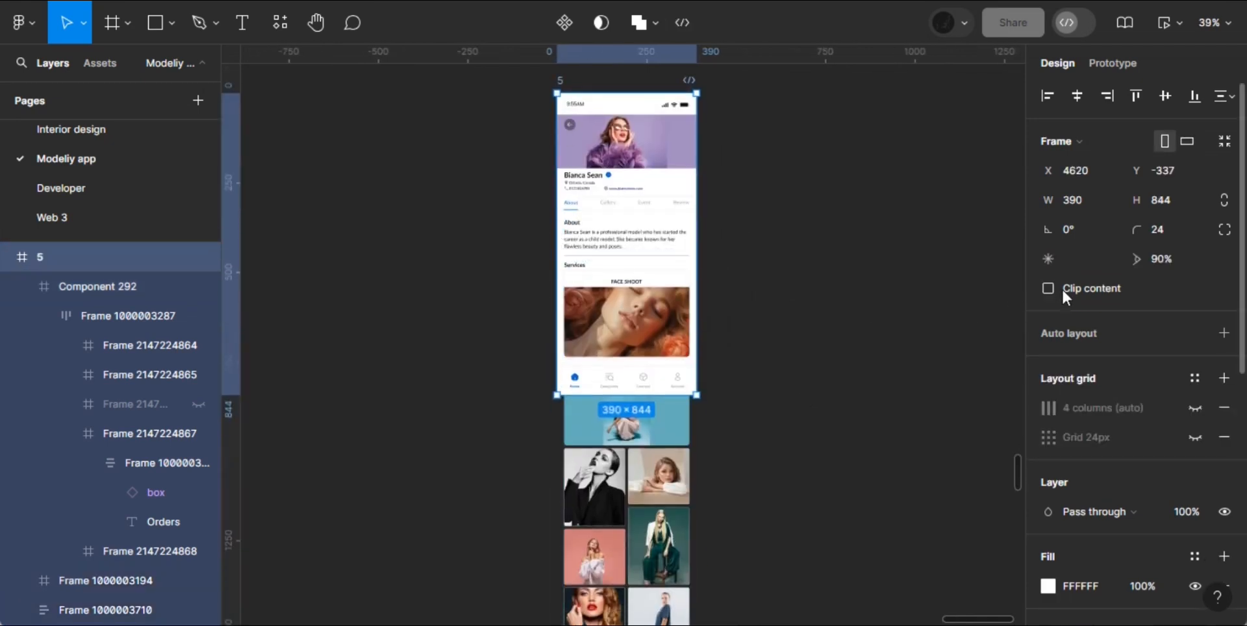
- Turn on Clip content for frame 5 to hide the gallery overflow past 844 px
{"action": "left_click", "coordinate": [1047, 288]}
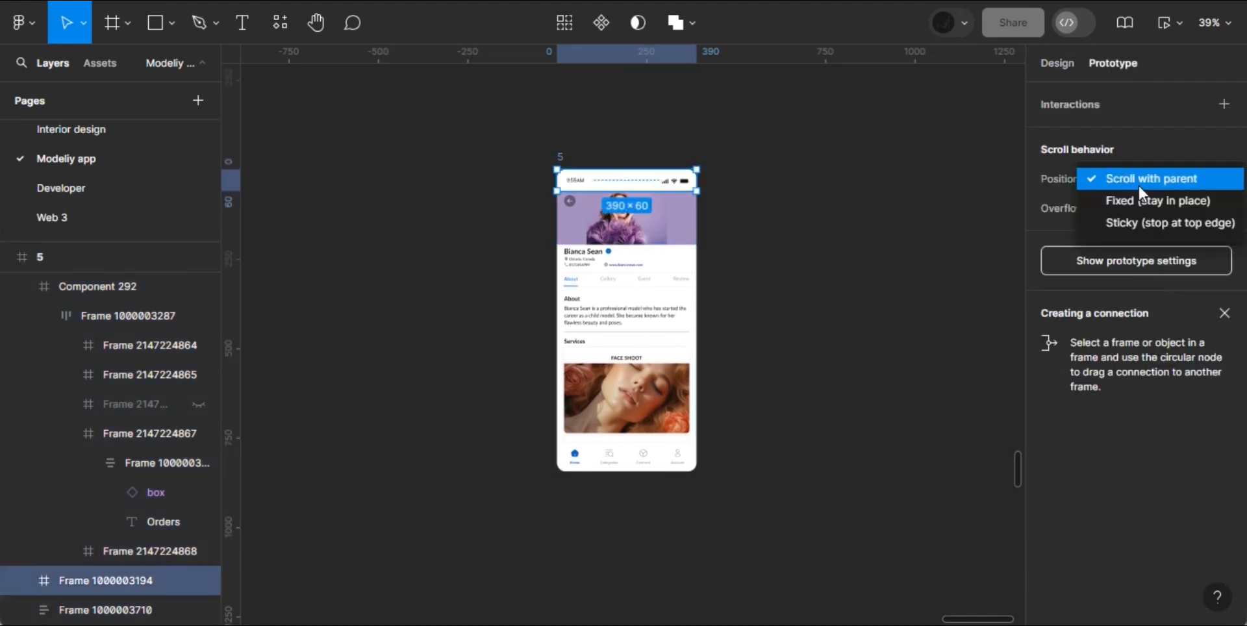
- Set status bar and nav bar Position to Fixed, frame 5 Overflow to Vertical, and preview
{"action": "left_click", "coordinate": [1156, 200]}
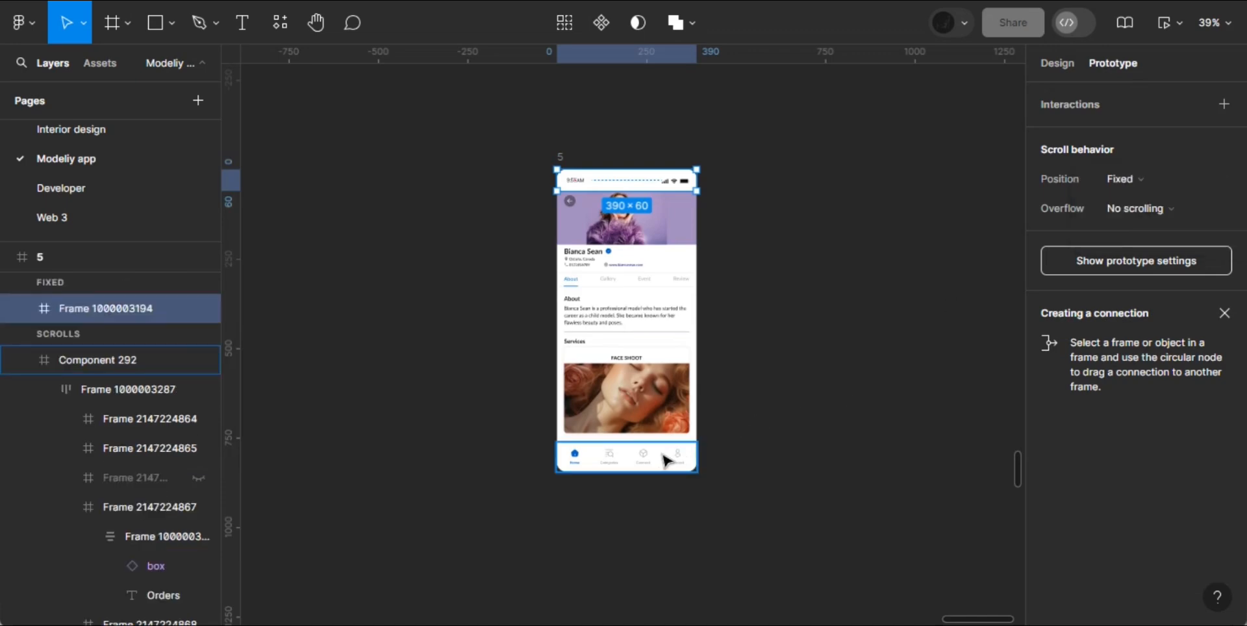
{"action": "left_click", "coordinate": [1122, 179]}
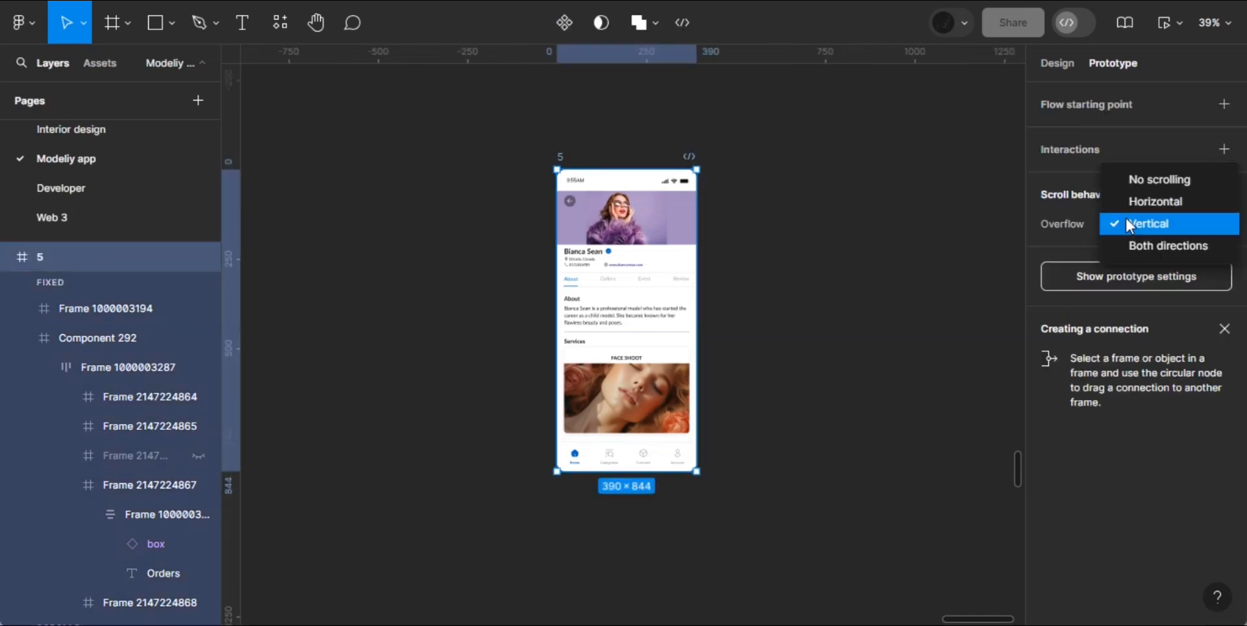
{"action": "left_click", "coordinate": [1149, 223]}
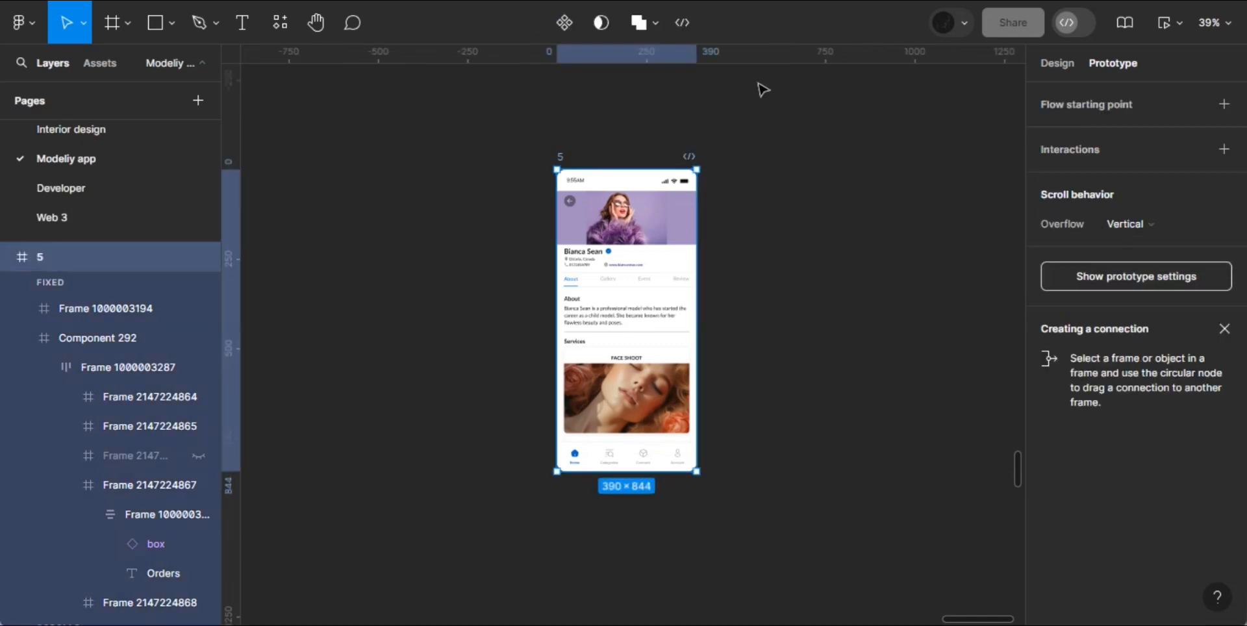
{"action": "left_click", "coordinate": [1164, 22]}
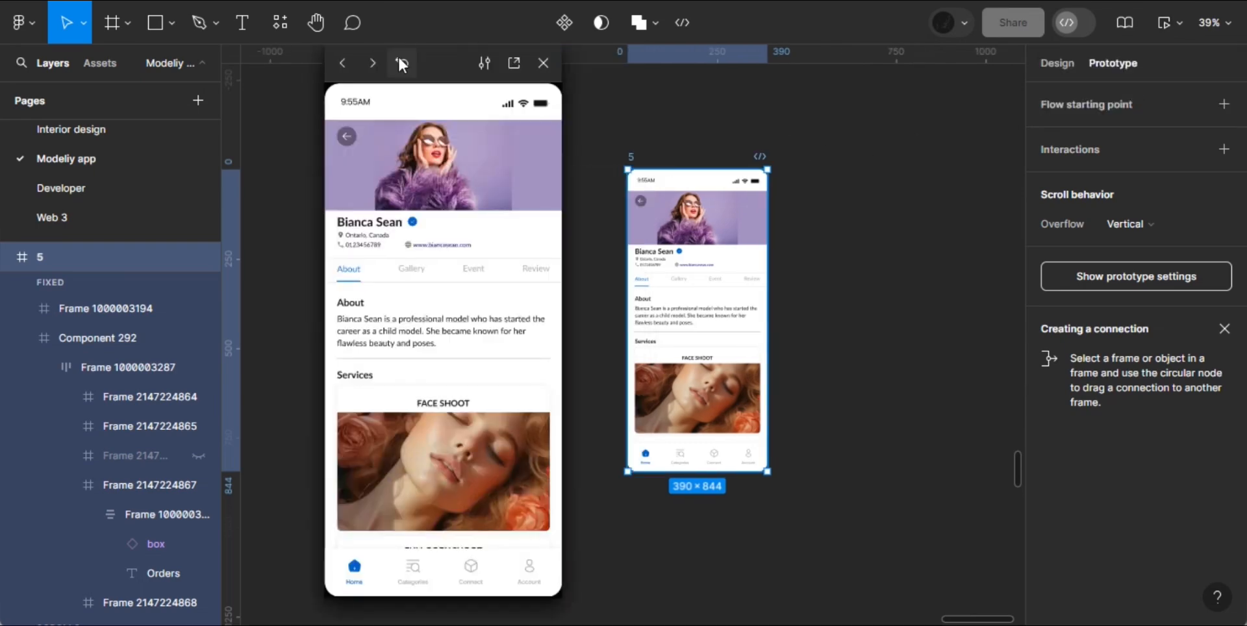
{"action": "scroll", "scroll_direction": "down", "scroll_amount": 3}
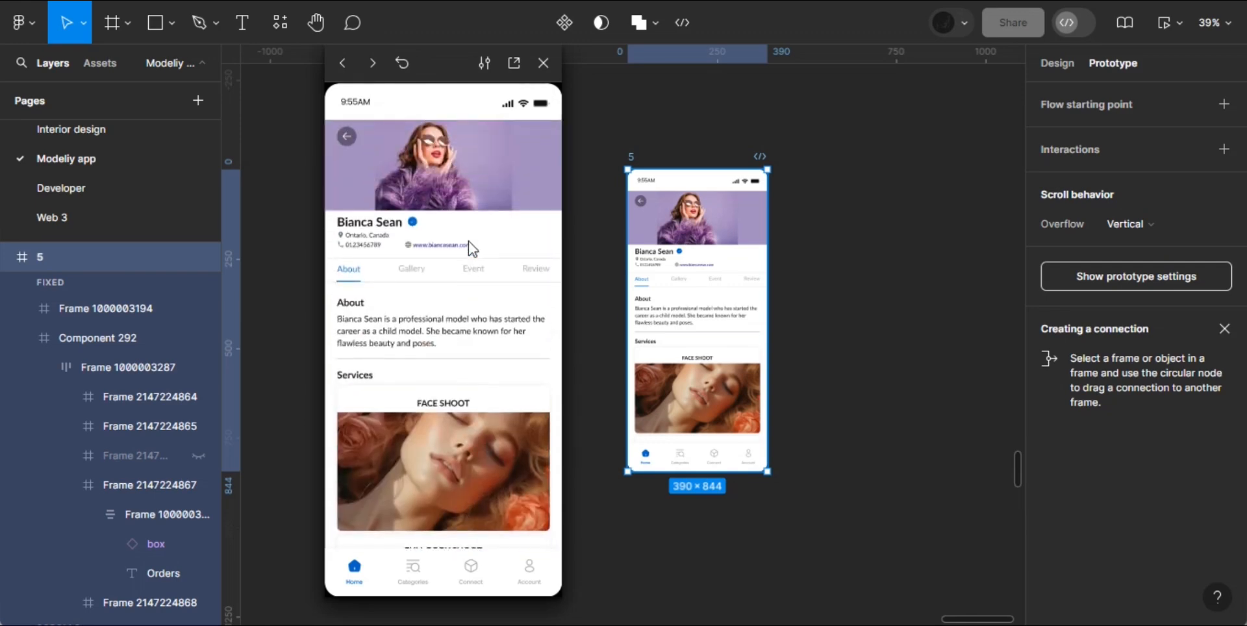
{"action": "scroll", "scroll_direction": "down", "scroll_amount": 3}
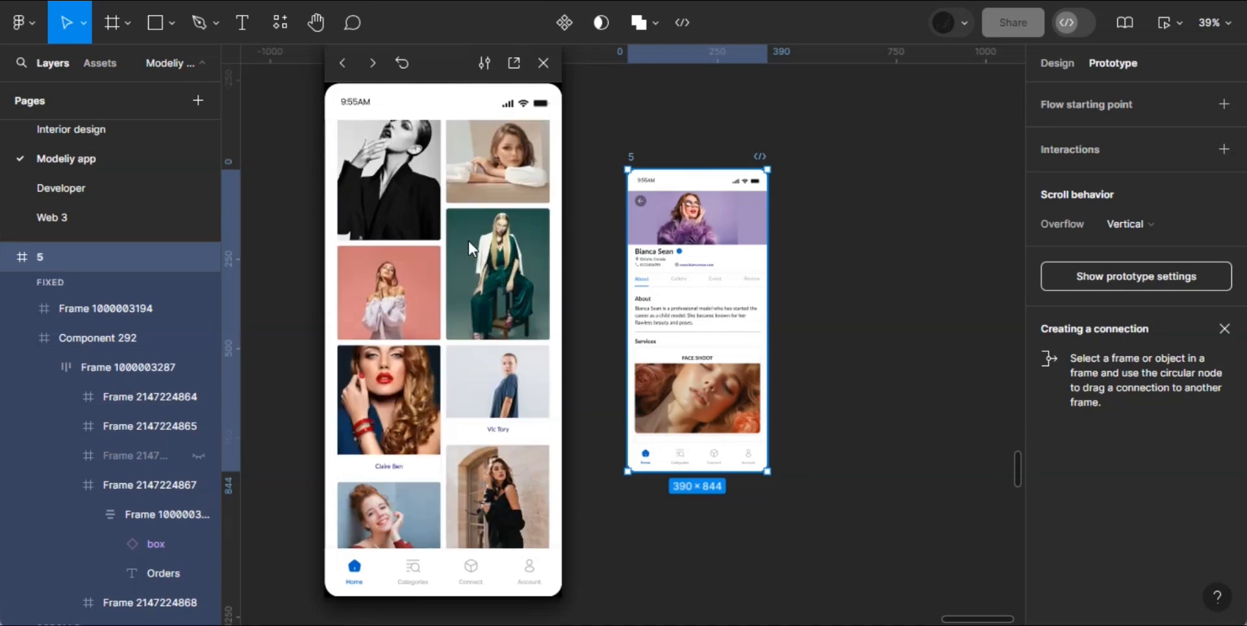
{"action": "mouse_move", "coordinate": [543, 63]}
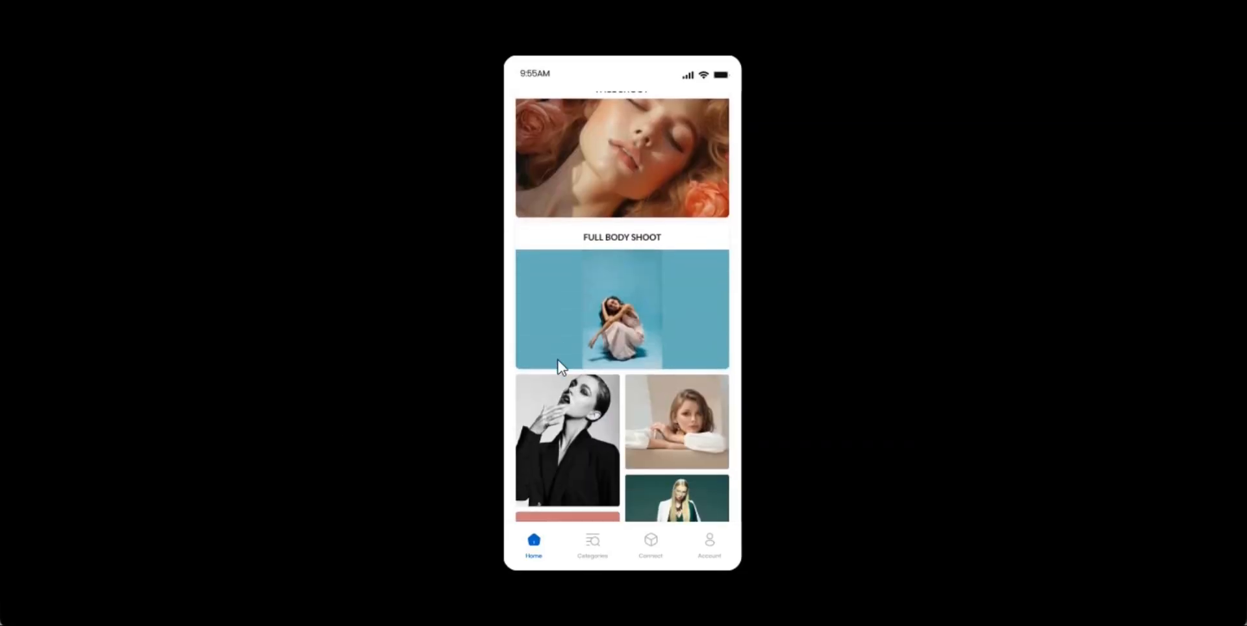
{"action": "scroll", "scroll_direction": "up", "scroll_amount": 3}
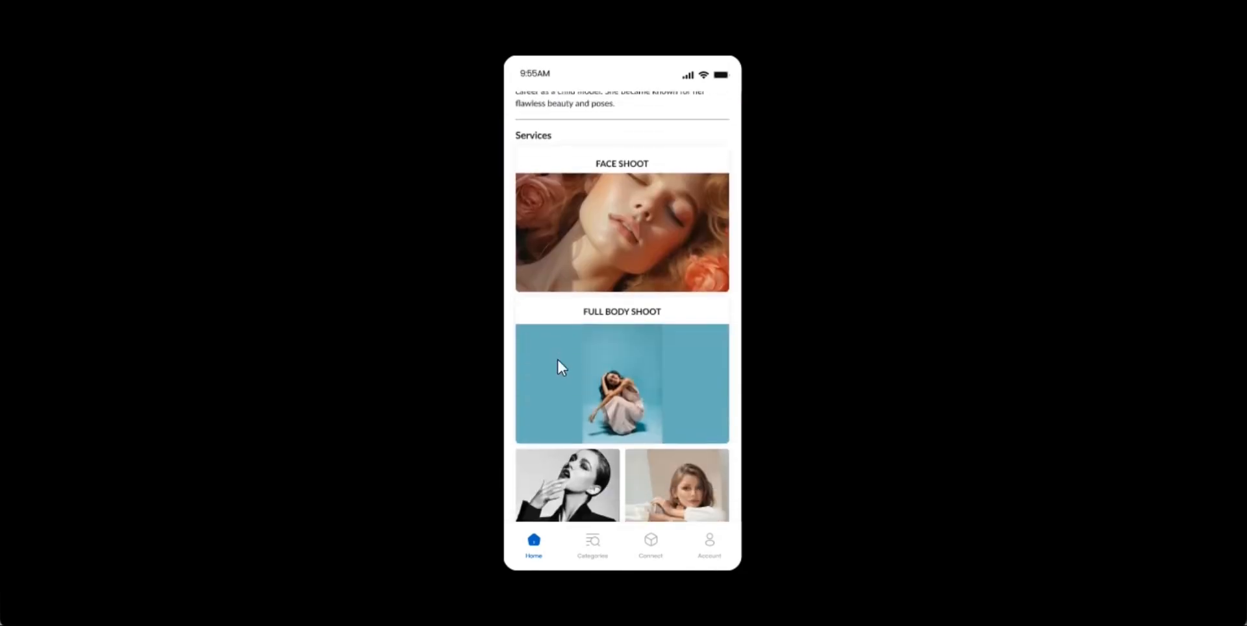
{"action": "scroll", "scroll_direction": "down", "scroll_amount": 3}
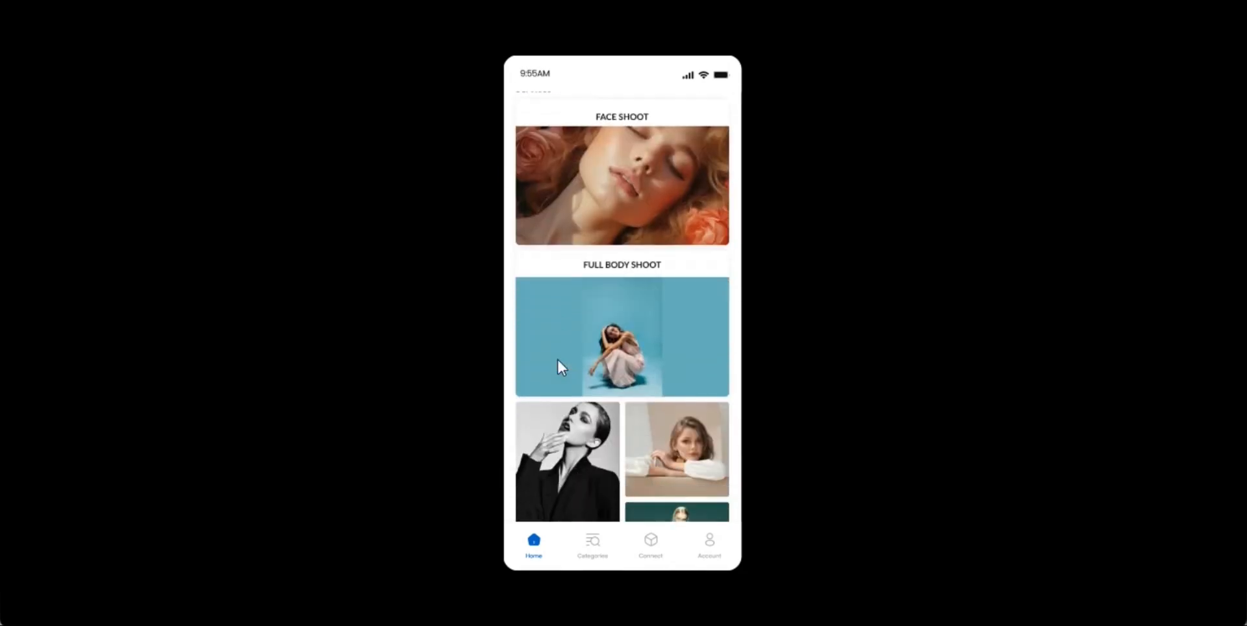
{"action": "scroll", "scroll_direction": "down", "scroll_amount": 3}
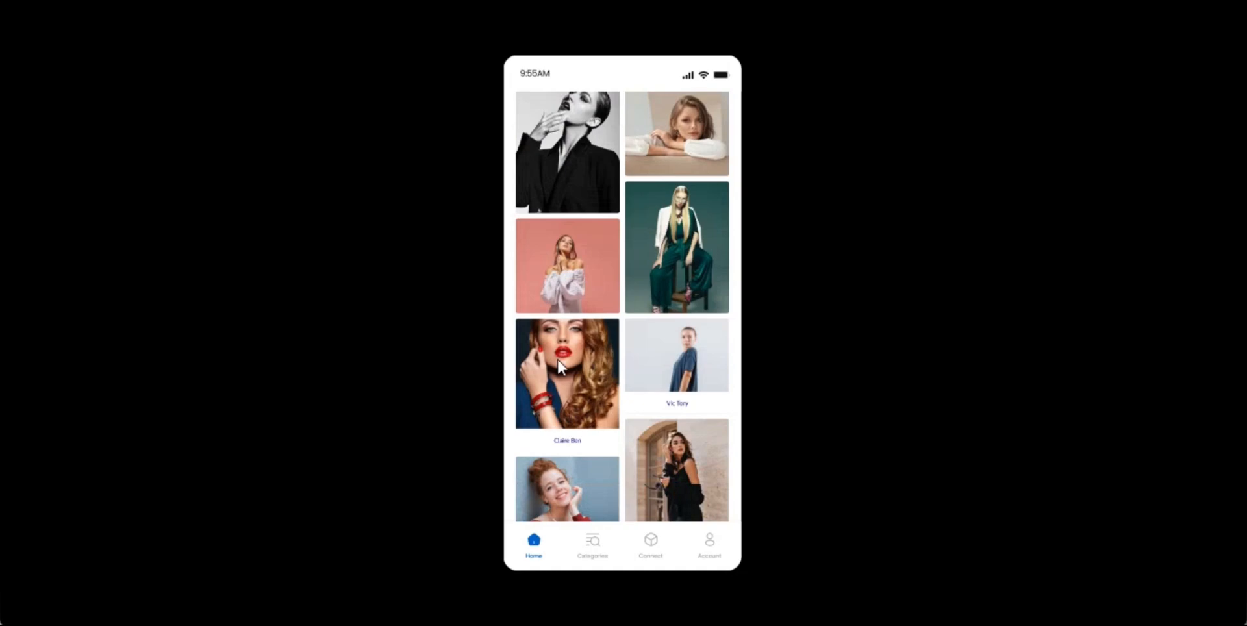
{"action": "left_click", "coordinate": [567, 372]}
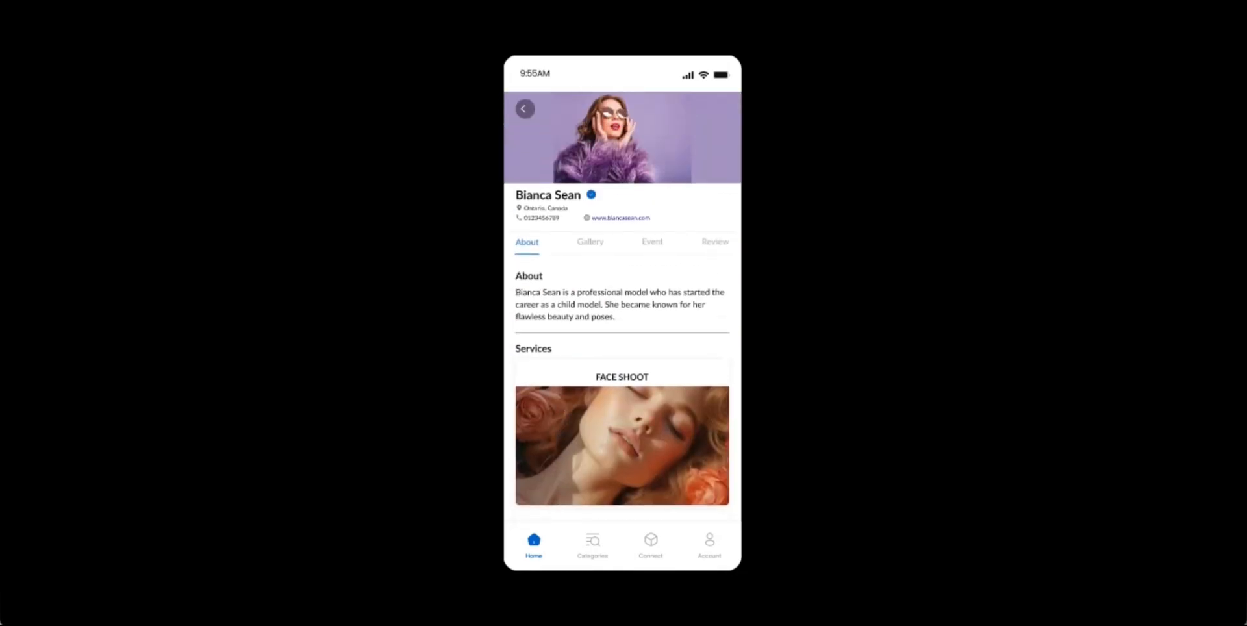